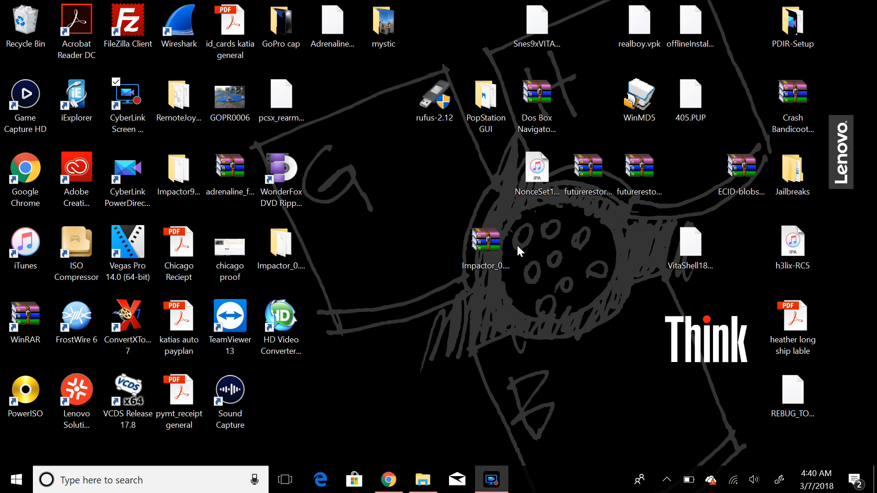
{"action": "mouse_move", "coordinate": [584, 266]}
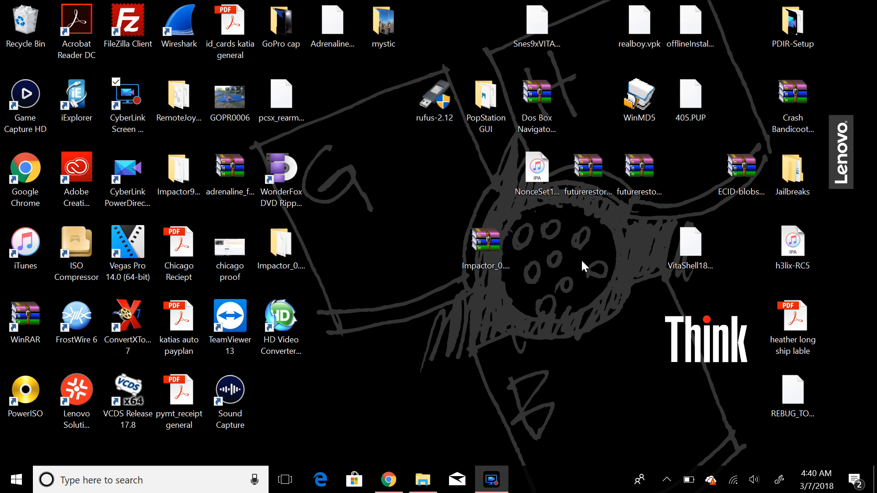
{"action": "mouse_move", "coordinate": [425, 241]}
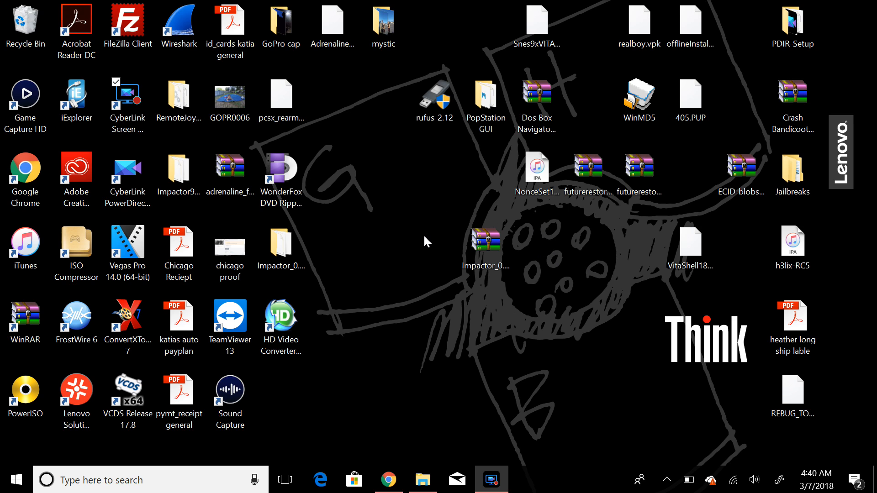
Look inside the old Impactor9_43 folder, delete it, and select the Impactor_0.9.44 folder.
{"action": "left_click", "coordinate": [486, 243]}
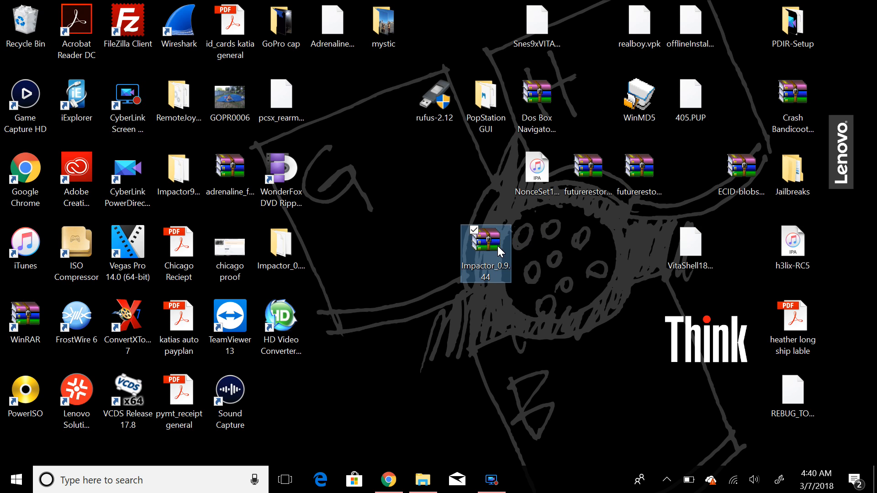
{"action": "mouse_move", "coordinate": [561, 263]}
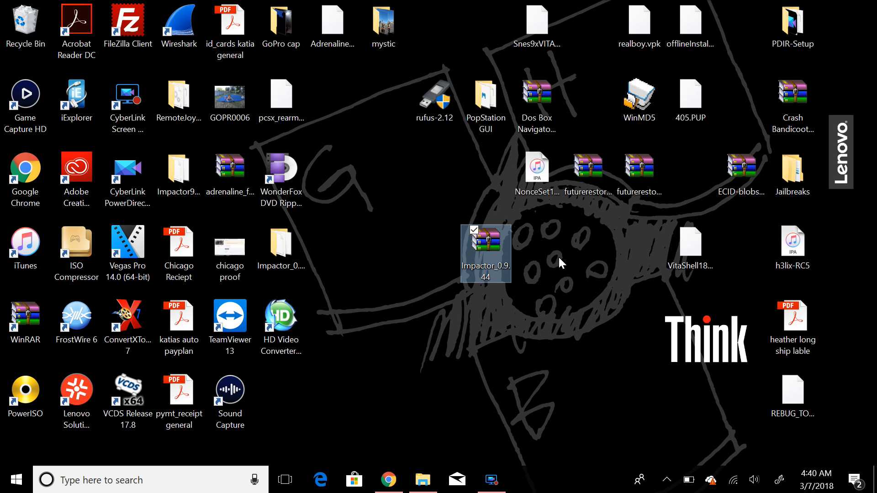
{"action": "mouse_move", "coordinate": [476, 183]}
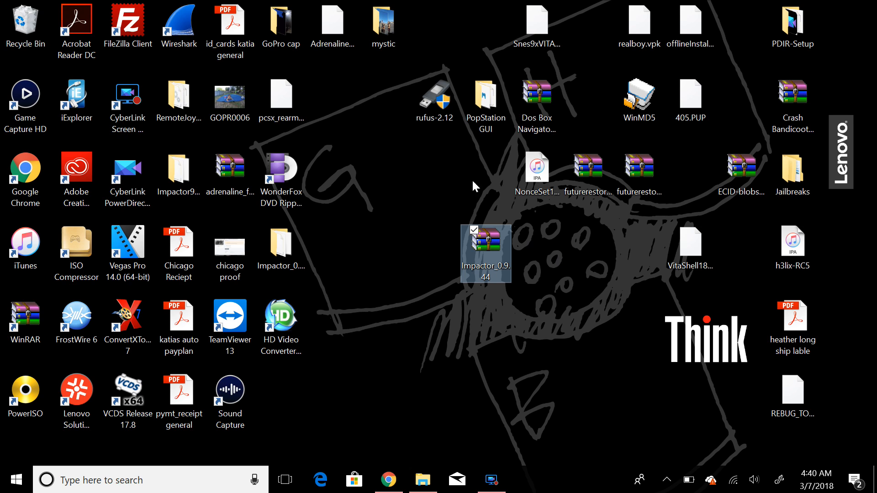
{"action": "mouse_move", "coordinate": [399, 207]}
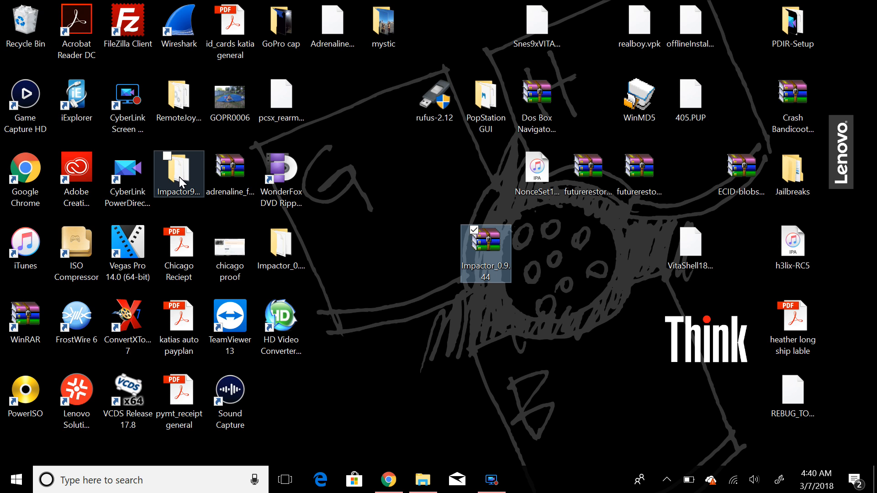
{"action": "double_click", "coordinate": [179, 171]}
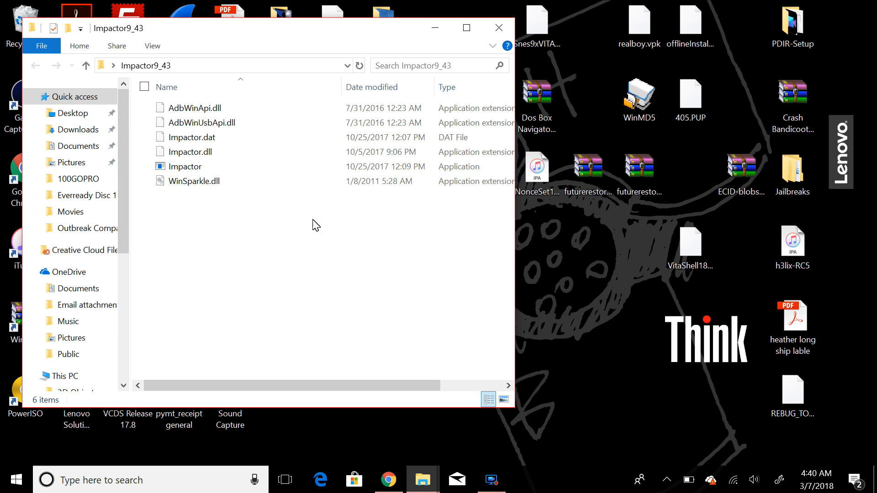
{"action": "mouse_move", "coordinate": [498, 27]}
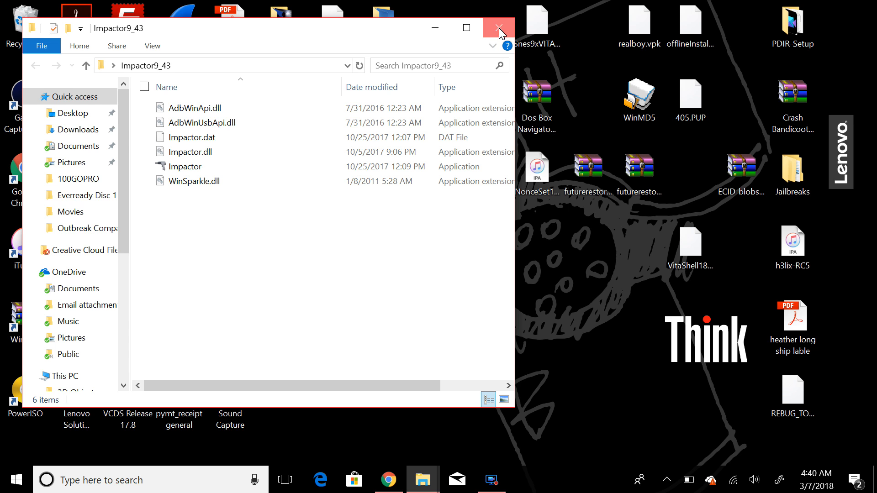
{"action": "left_click", "coordinate": [498, 28]}
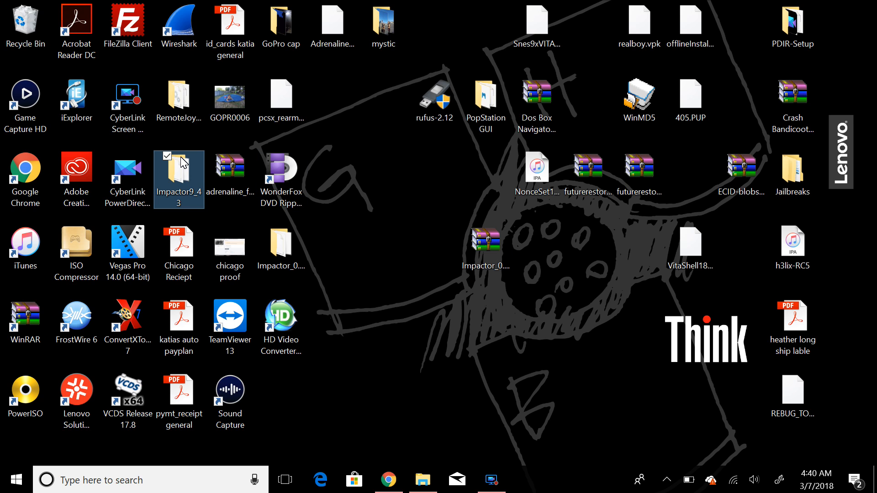
{"action": "left_click", "coordinate": [179, 246]}
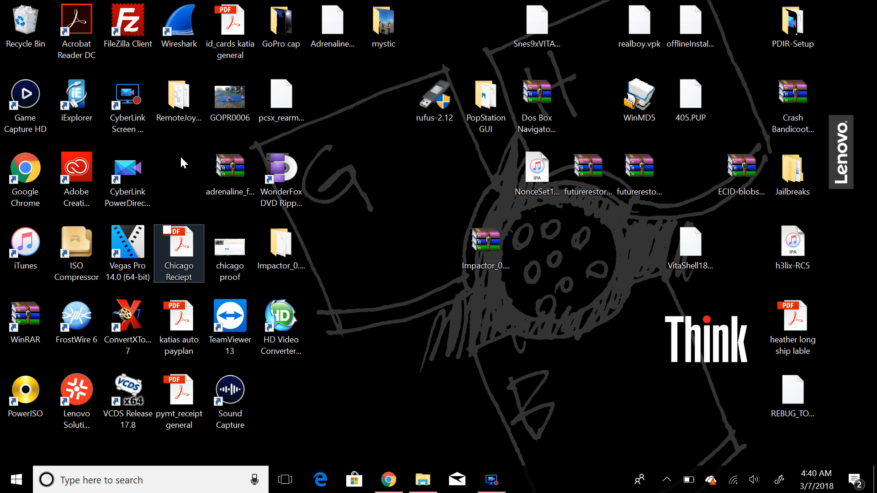
{"action": "left_click", "coordinate": [281, 245]}
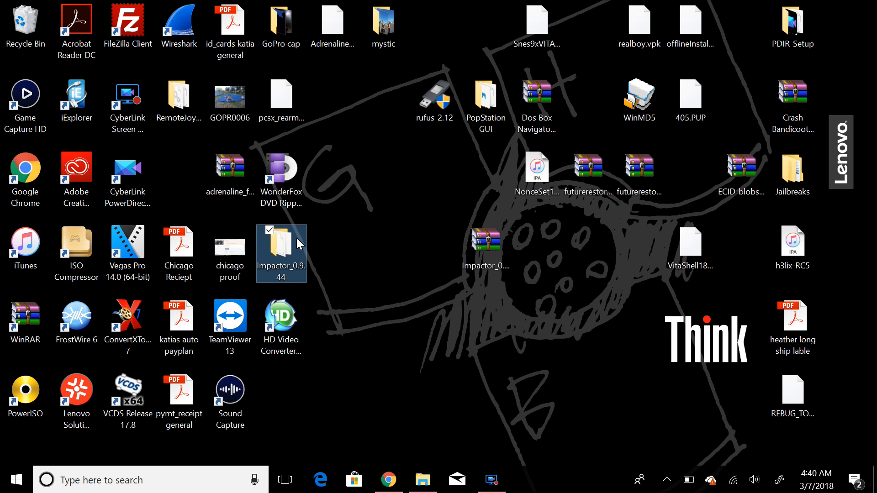
{"action": "mouse_move", "coordinate": [185, 183]}
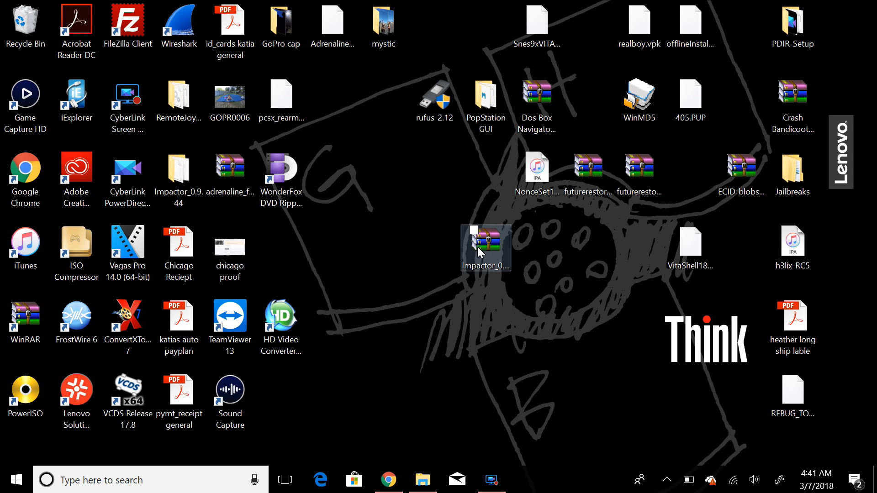
View the Impactor_0.9.44 zip's Properties, then extract it with WinRAR to 'Impactor_0.9.44\'.
{"action": "right_click", "coordinate": [484, 245]}
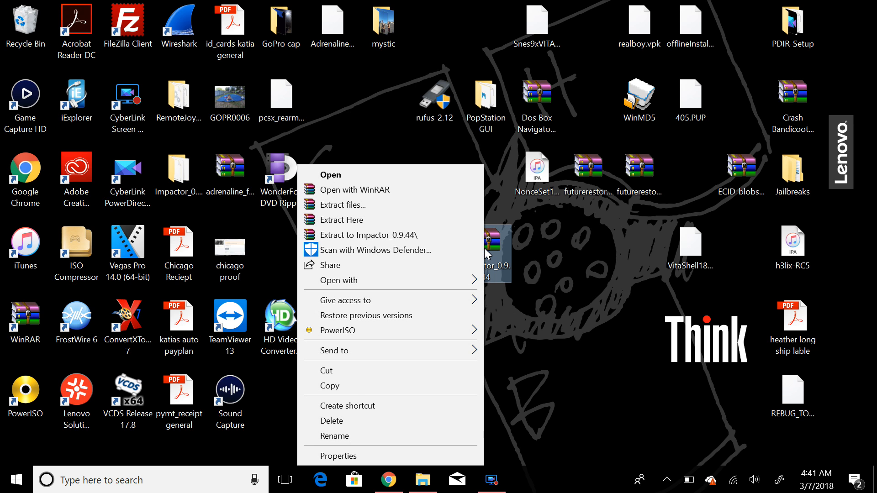
{"action": "left_click", "coordinate": [338, 457]}
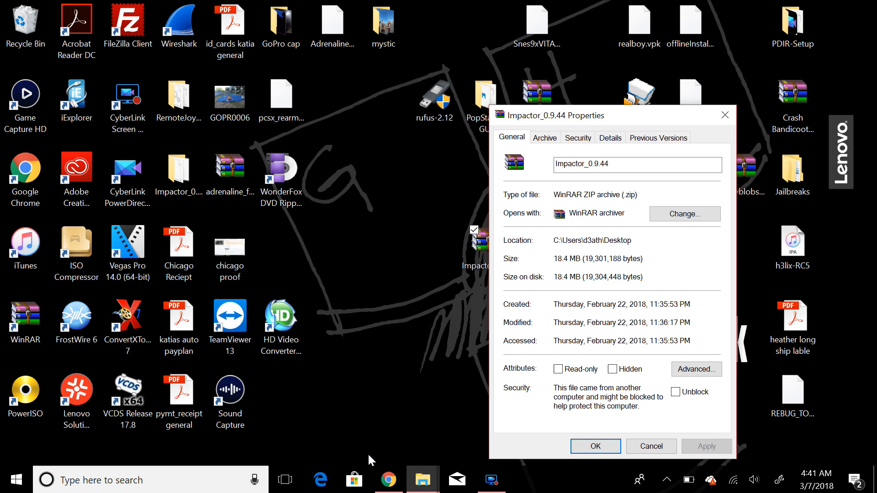
{"action": "mouse_move", "coordinate": [410, 354]}
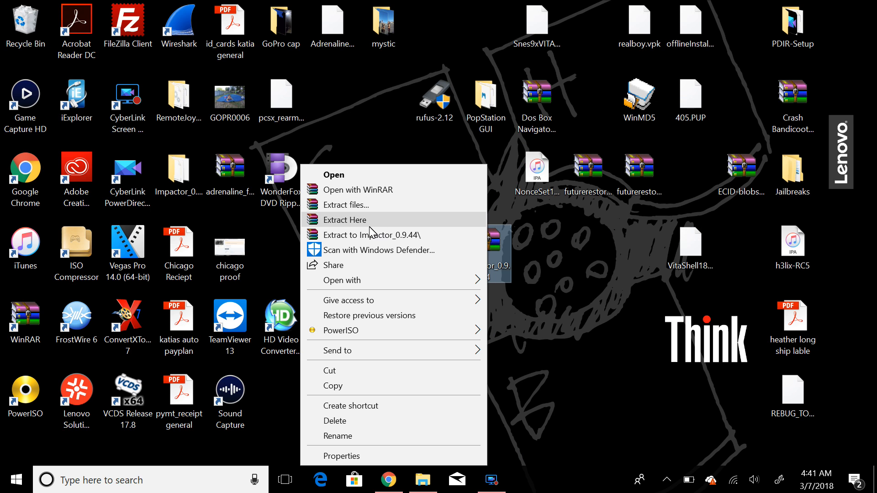
{"action": "mouse_move", "coordinate": [381, 242]}
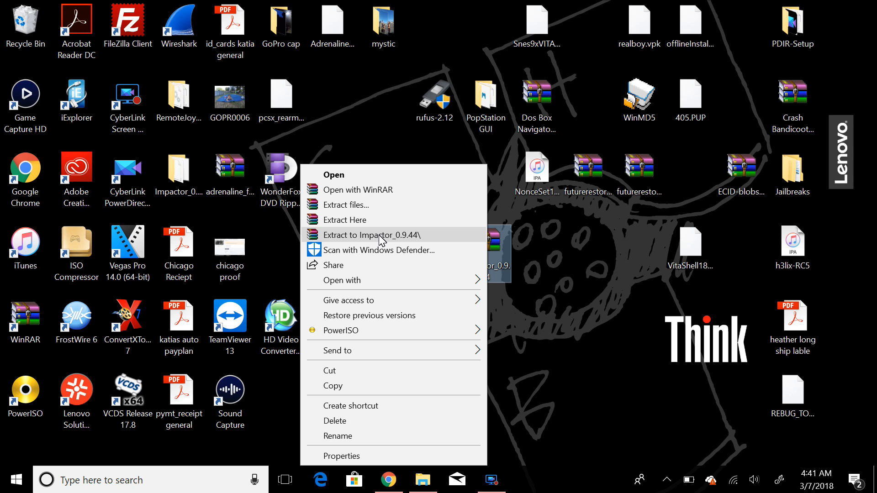
{"action": "left_click", "coordinate": [372, 235]}
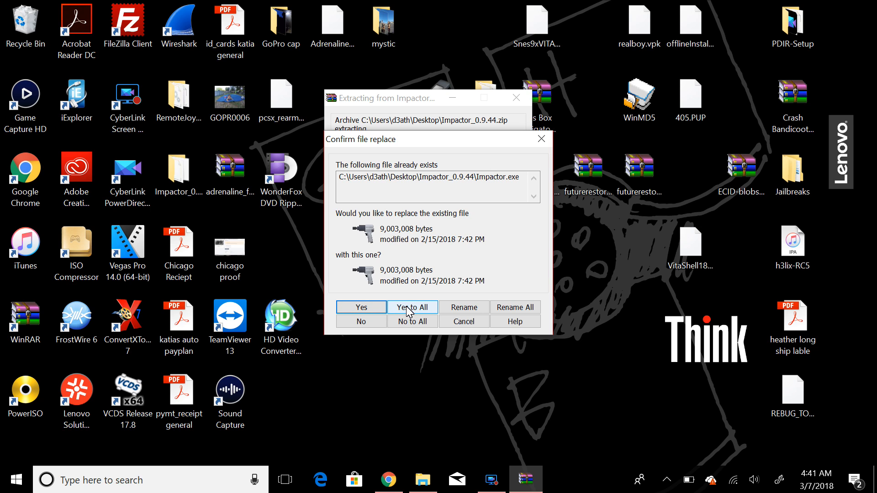
Choose 'Yes to All' to overwrite existing files and let the extraction complete.
{"action": "left_click", "coordinate": [412, 307]}
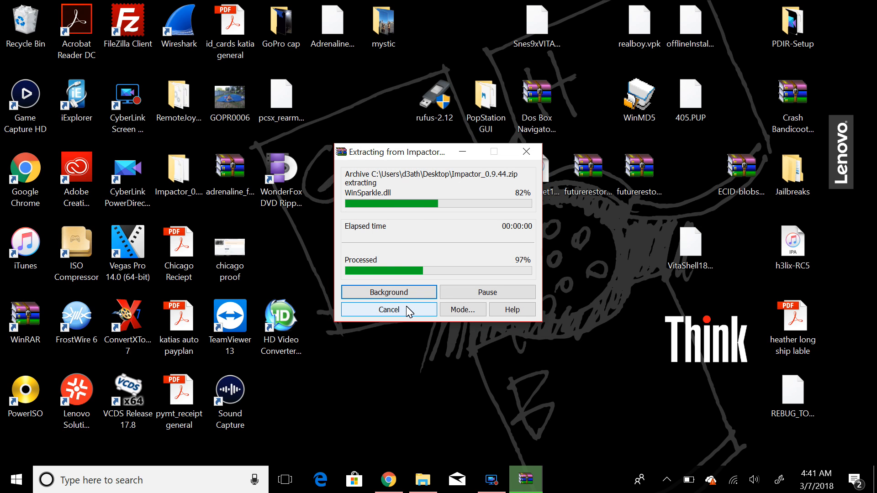
{"action": "left_click", "coordinate": [389, 310]}
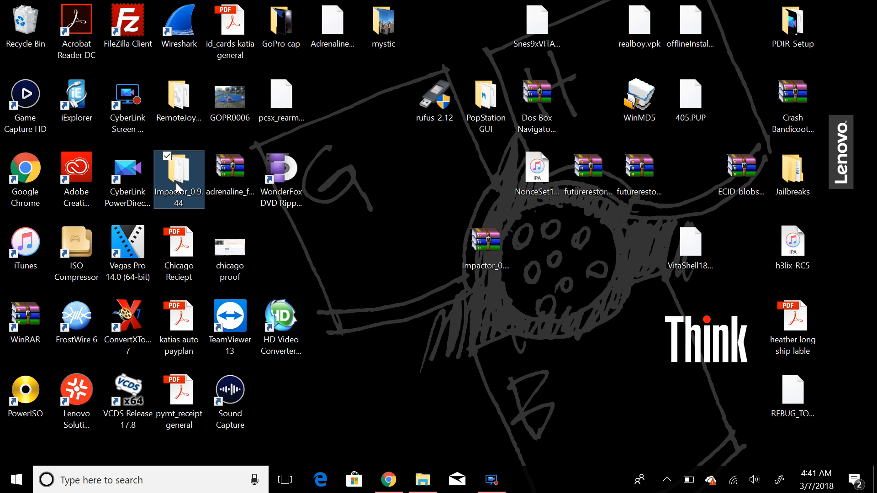
Open the Impactor_0.9.44 desktop folder and launch Impactor.exe.
{"action": "double_click", "coordinate": [178, 179]}
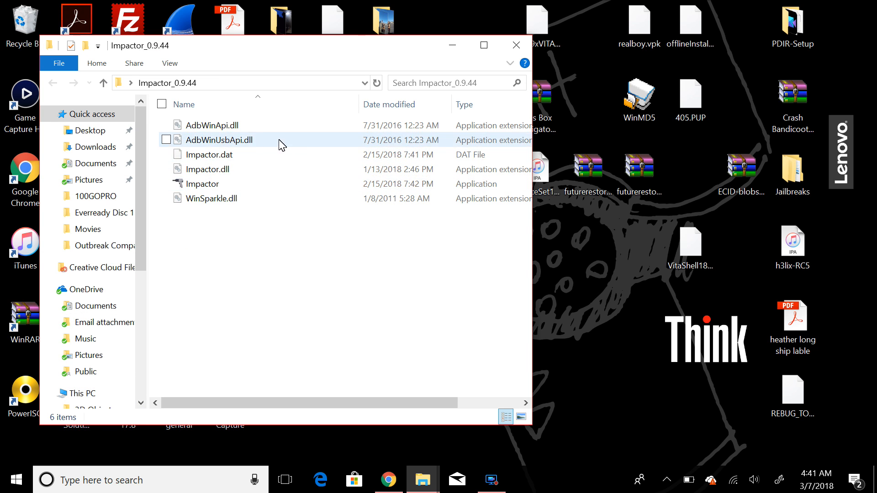
{"action": "left_click", "coordinate": [202, 184]}
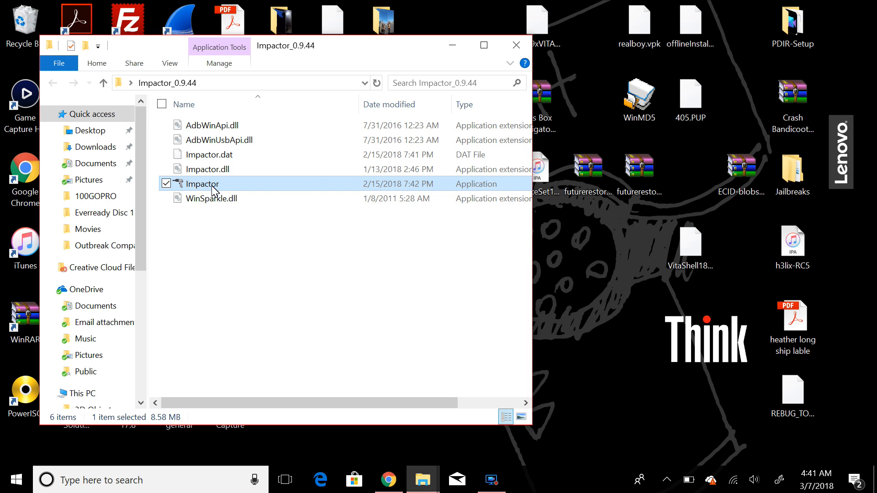
{"action": "double_click", "coordinate": [202, 183]}
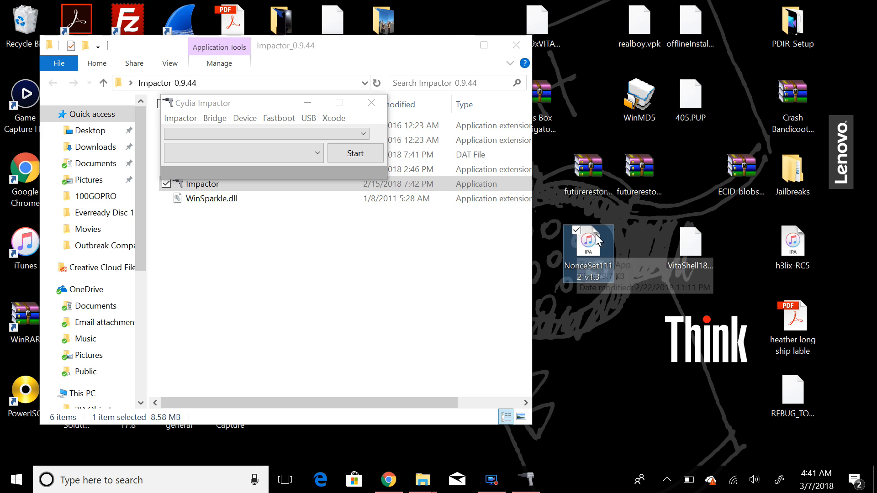
{"action": "mouse_move", "coordinate": [615, 246]}
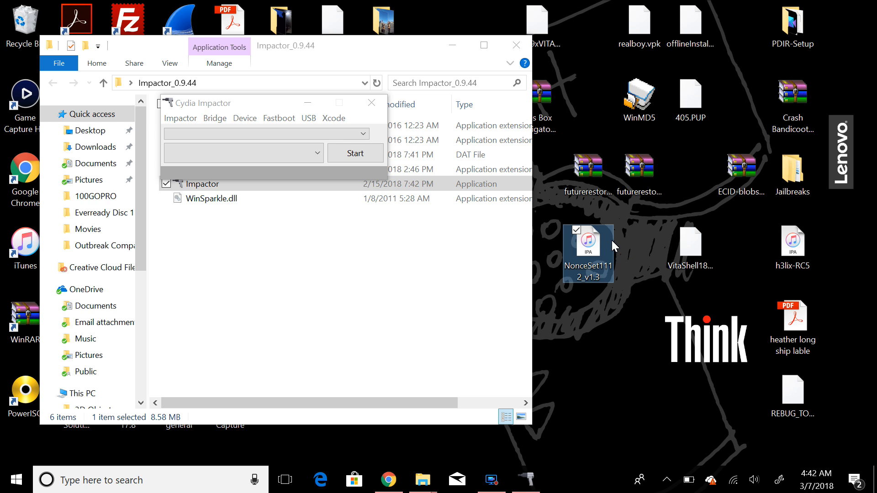
{"action": "mouse_move", "coordinate": [594, 257]}
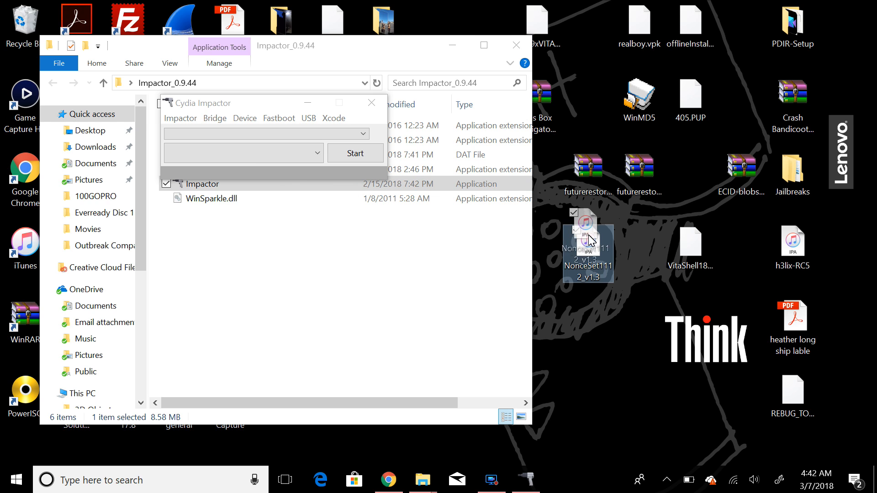
{"action": "mouse_move", "coordinate": [591, 242]}
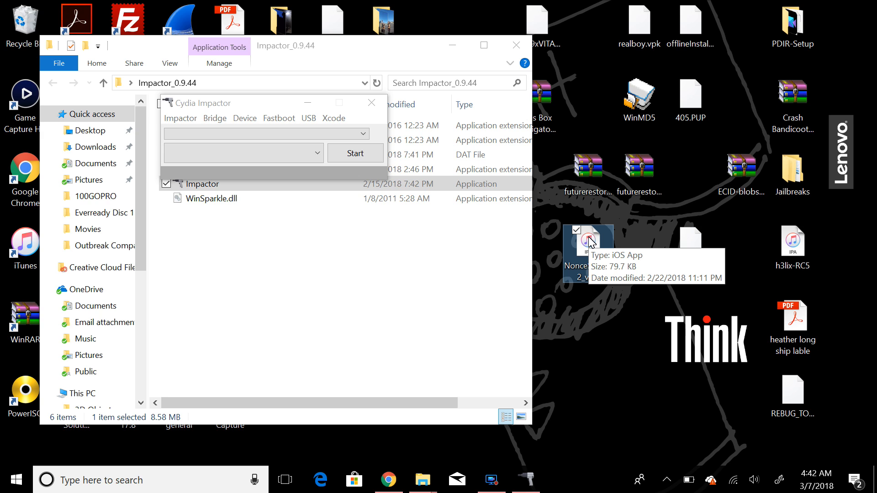
{"action": "mouse_move", "coordinate": [263, 107]}
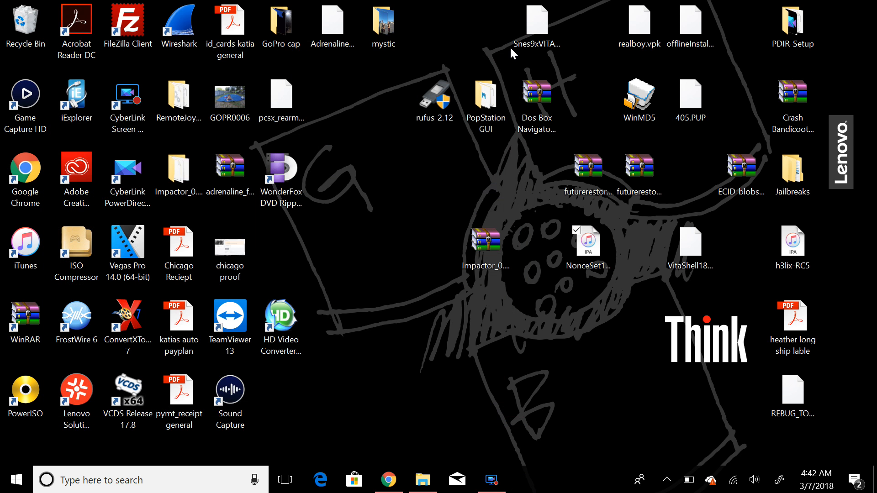
{"action": "mouse_move", "coordinate": [454, 183]}
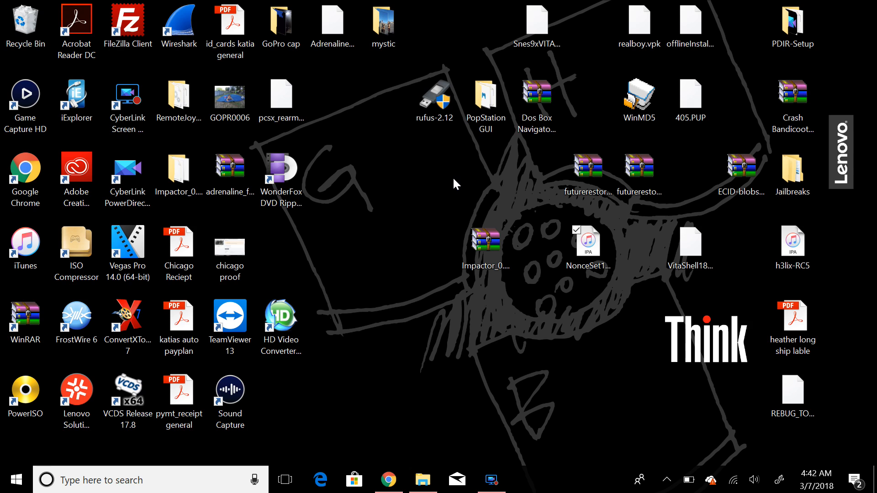